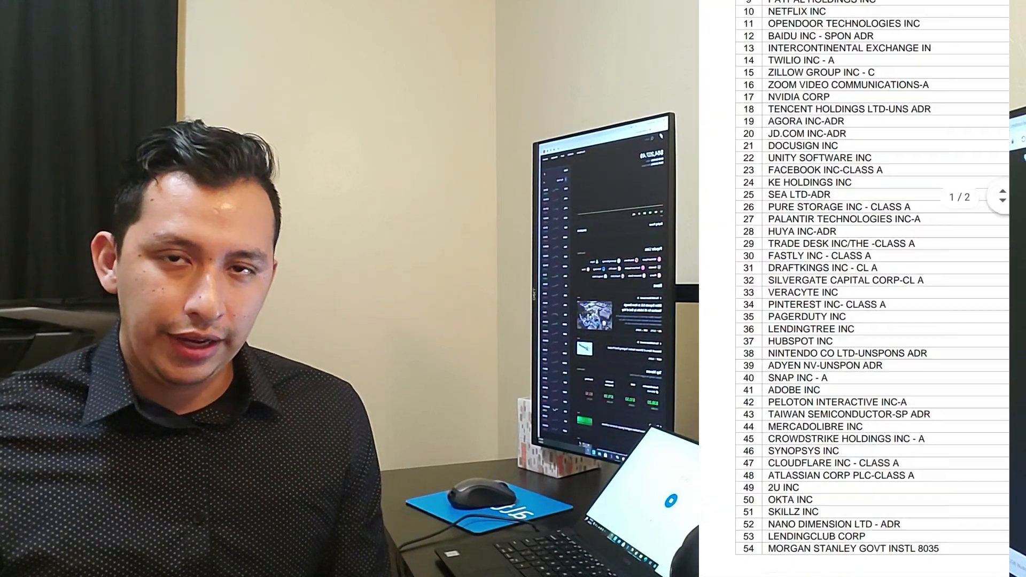
pyautogui.scroll(3)
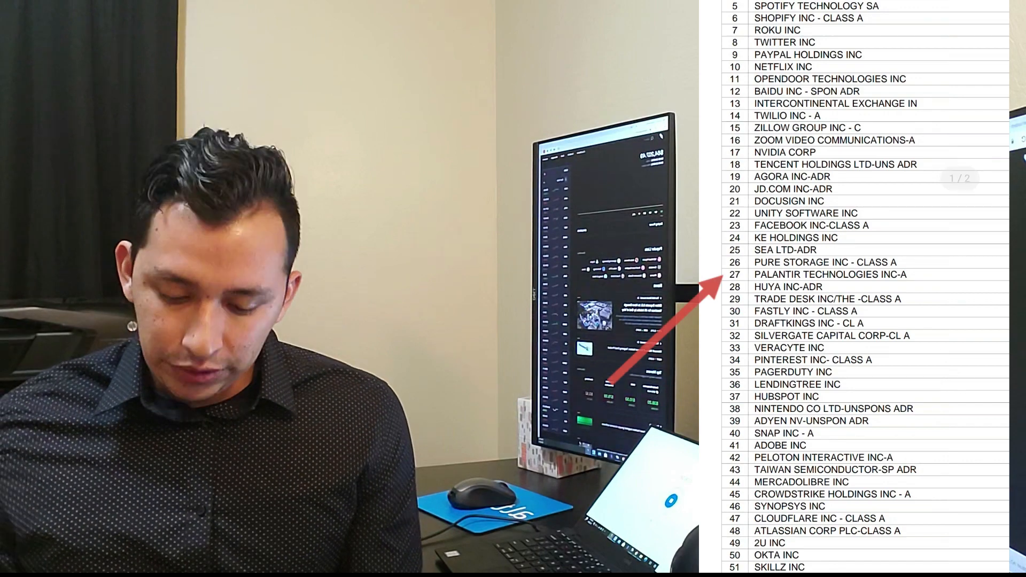